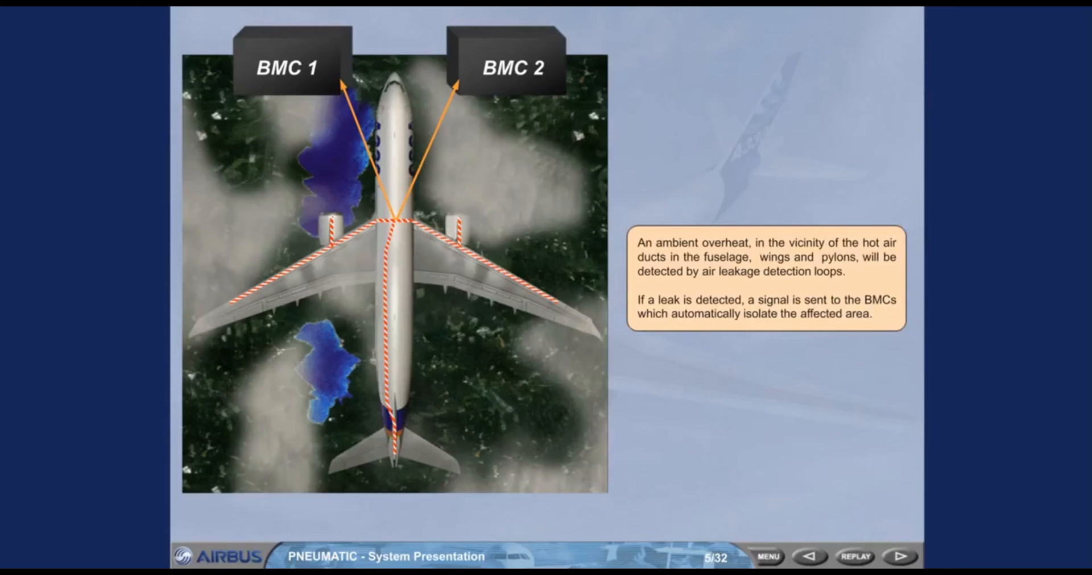
Advance from the leak detection slide to slide 6 on engines as primary high-pressure air source
left_click(902, 556)
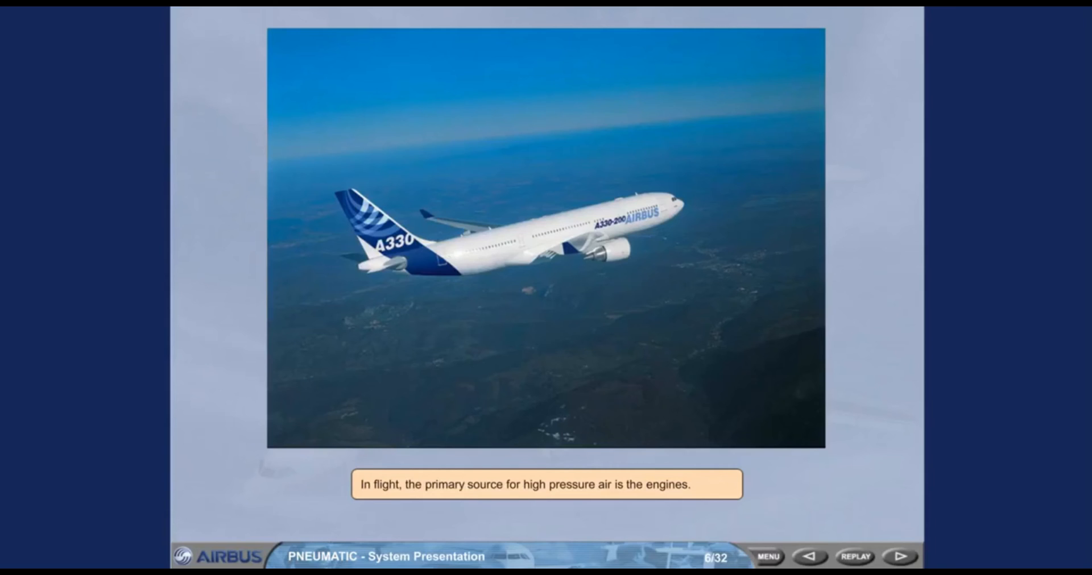
left_click(901, 556)
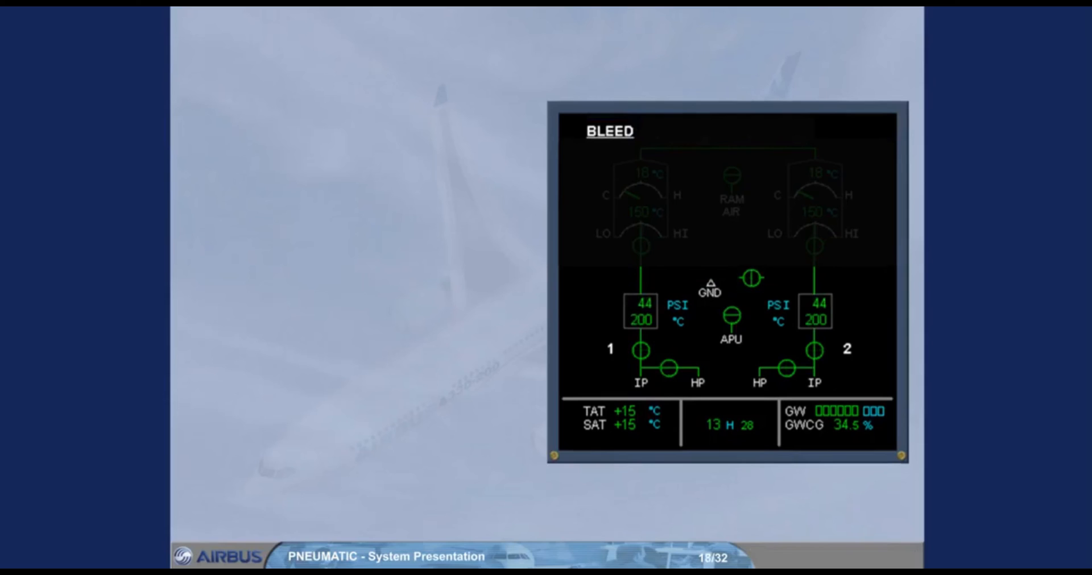
left_click(901, 557)
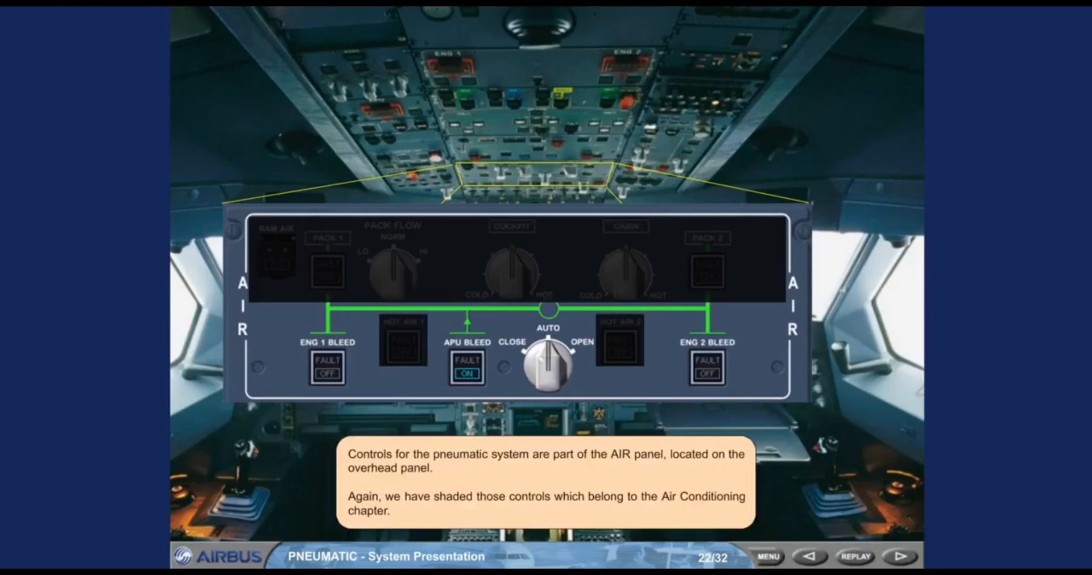
Advance to slide 25, where the crossbleed selector in AUTO and BLEED page crossbleed valve are highlighted
left_click(900, 556)
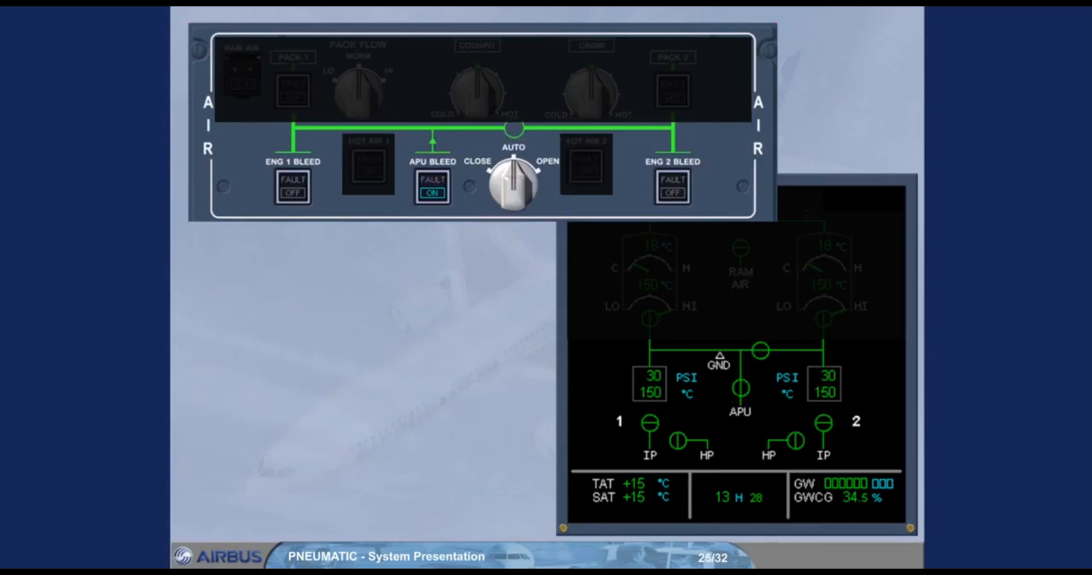
left_click(512, 178)
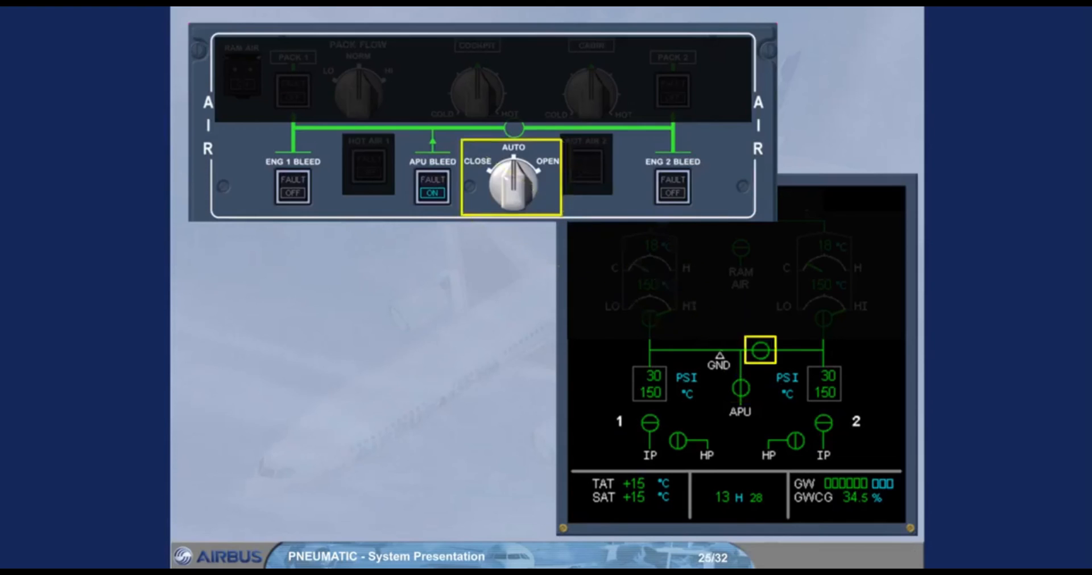